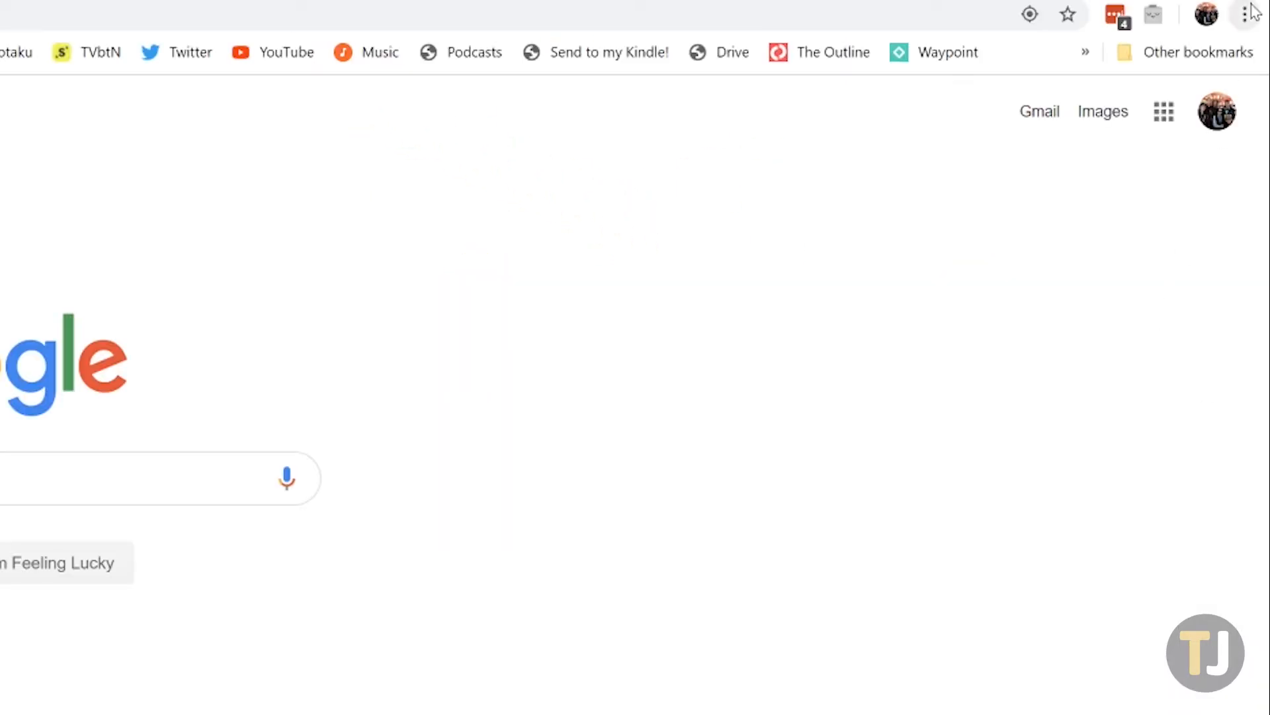
In Chrome's cookie settings, turn on 'Keep local data only until you quit your browser'.
{"action": "left_click", "coordinate": [1249, 14]}
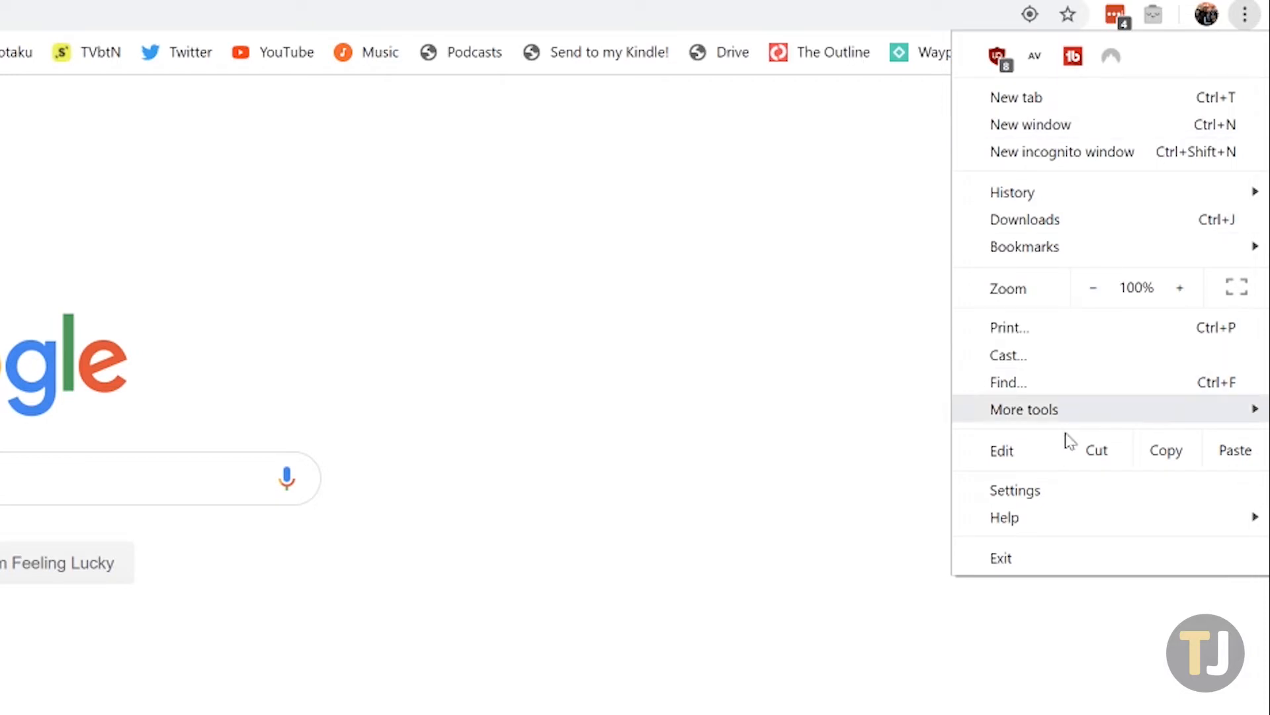
{"action": "left_click", "coordinate": [1015, 489]}
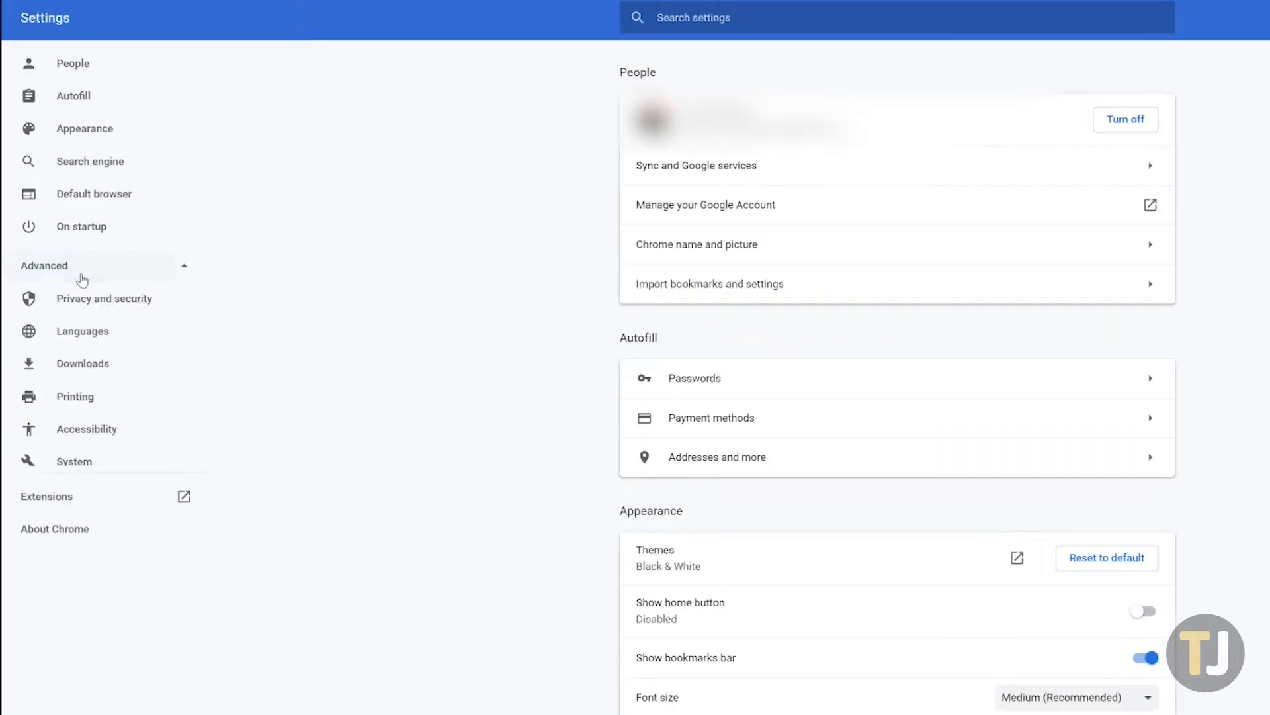
{"action": "left_click", "coordinate": [103, 299]}
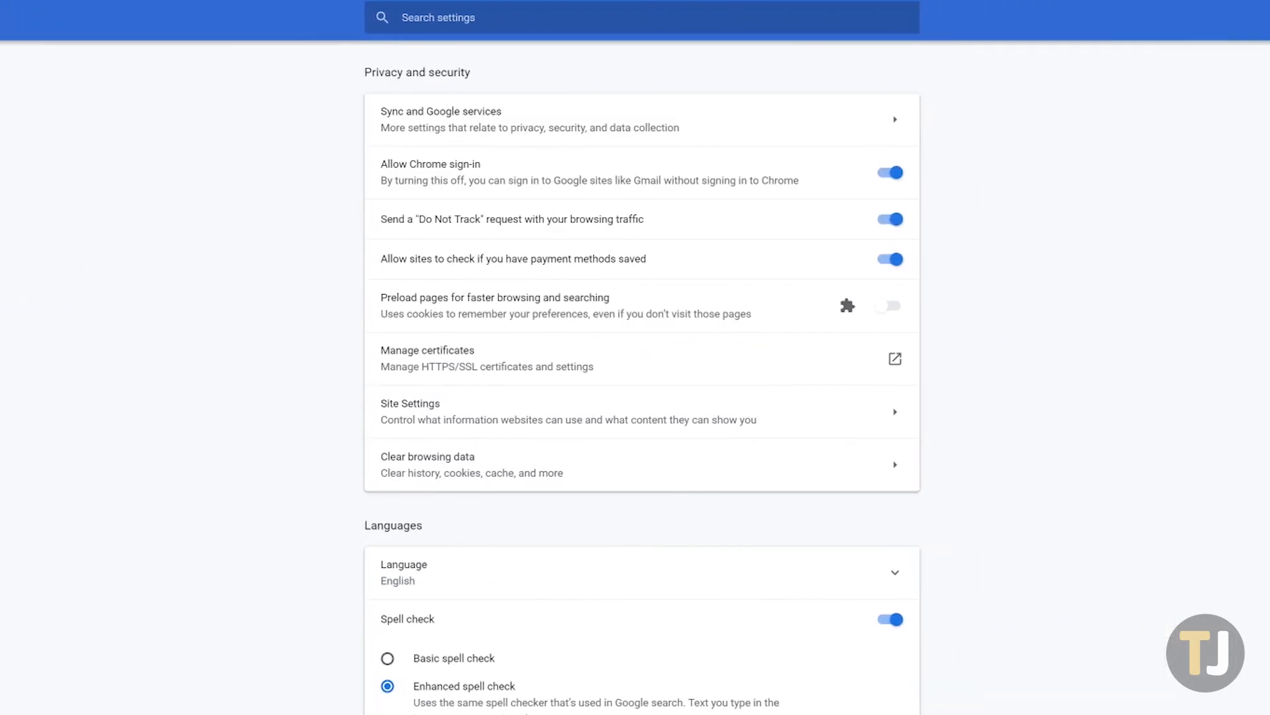
{"action": "left_click", "coordinate": [410, 410]}
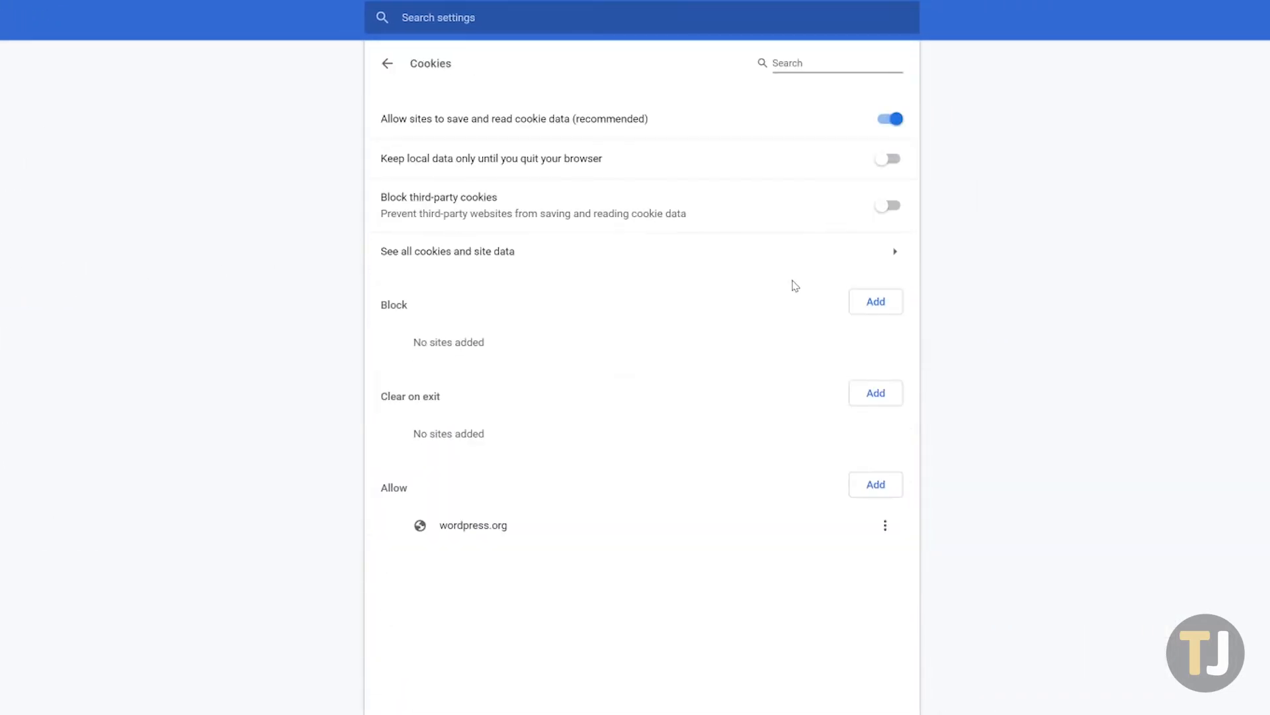
{"action": "mouse_move", "coordinate": [882, 160]}
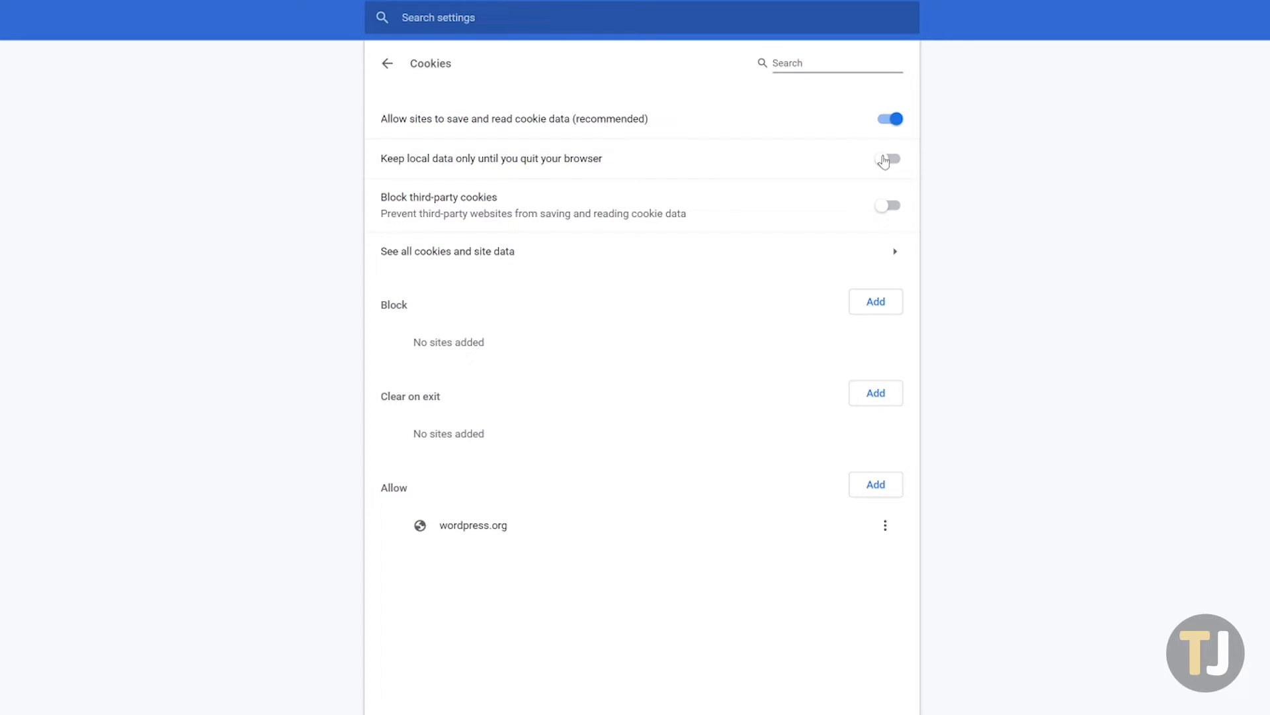
{"action": "left_click", "coordinate": [892, 159]}
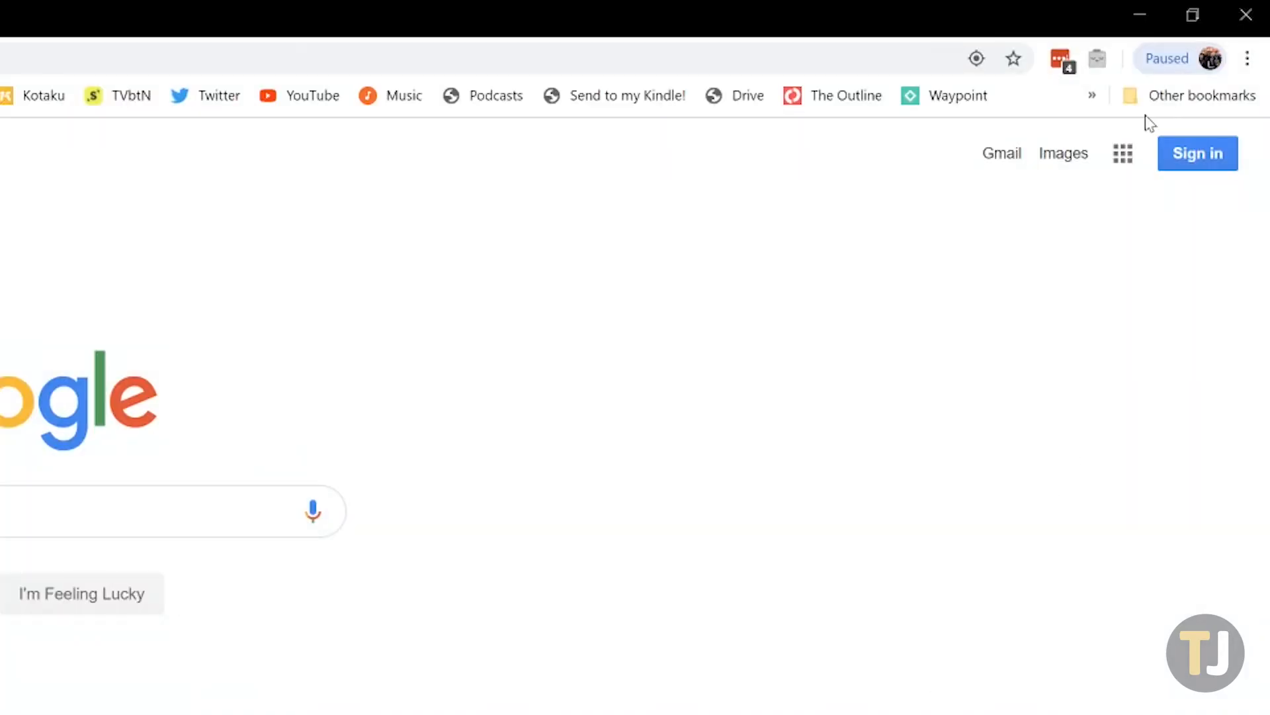
{"action": "mouse_move", "coordinate": [1175, 65]}
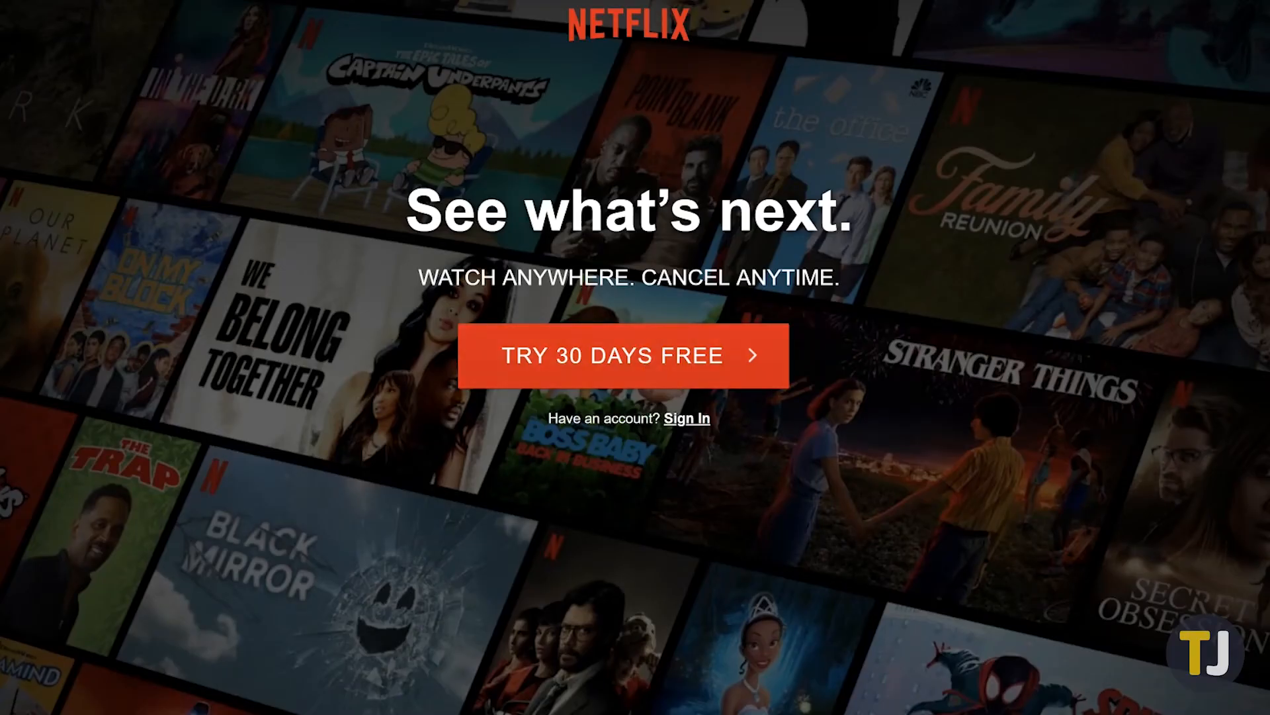
Load netflix.com and confirm the signed-out Sign In landing page appears.
{"action": "left_click", "coordinate": [687, 417]}
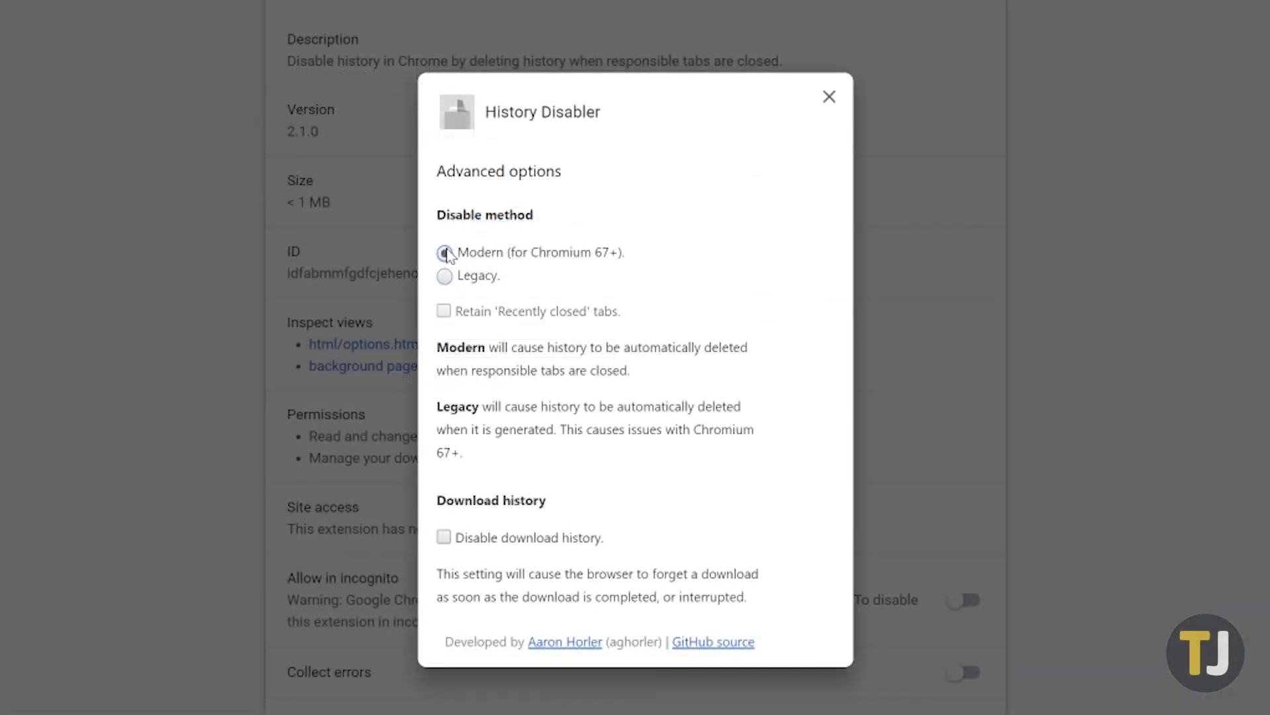
Select the 'Modern (for Chromium 67+)' disable method in History Disabler's options.
{"action": "left_click", "coordinate": [444, 251]}
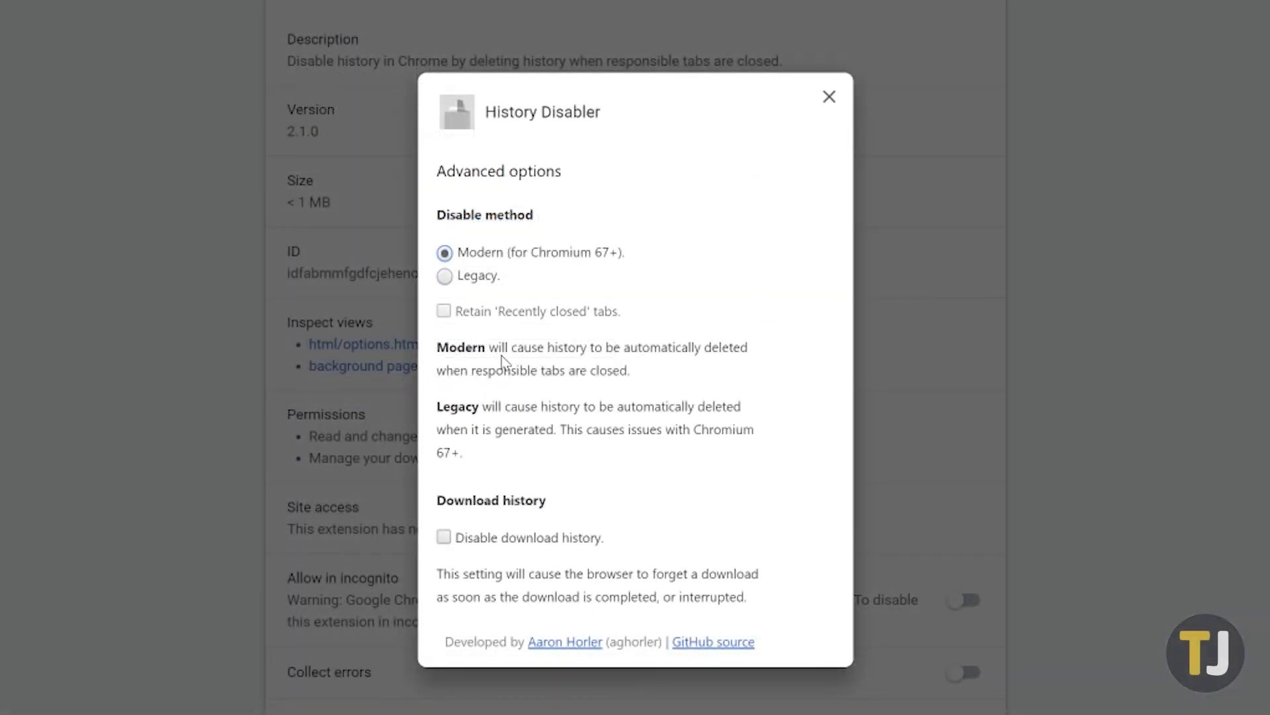
{"action": "mouse_move", "coordinate": [1197, 322]}
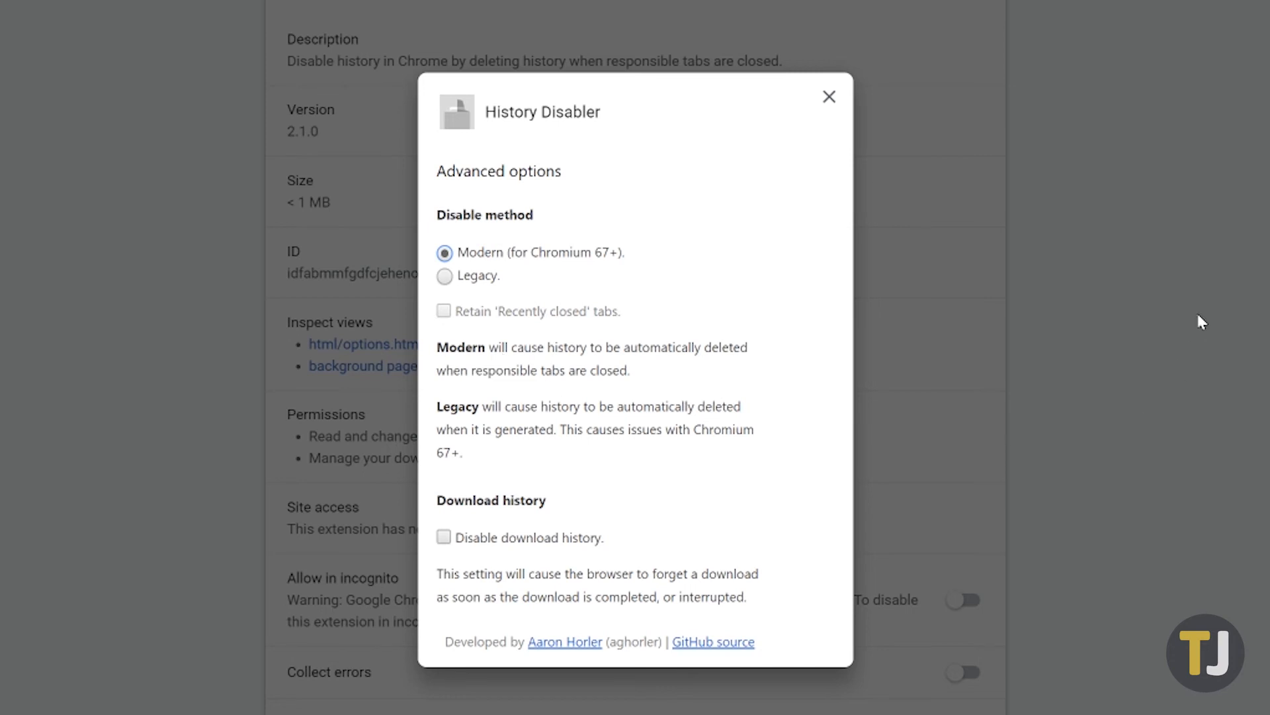